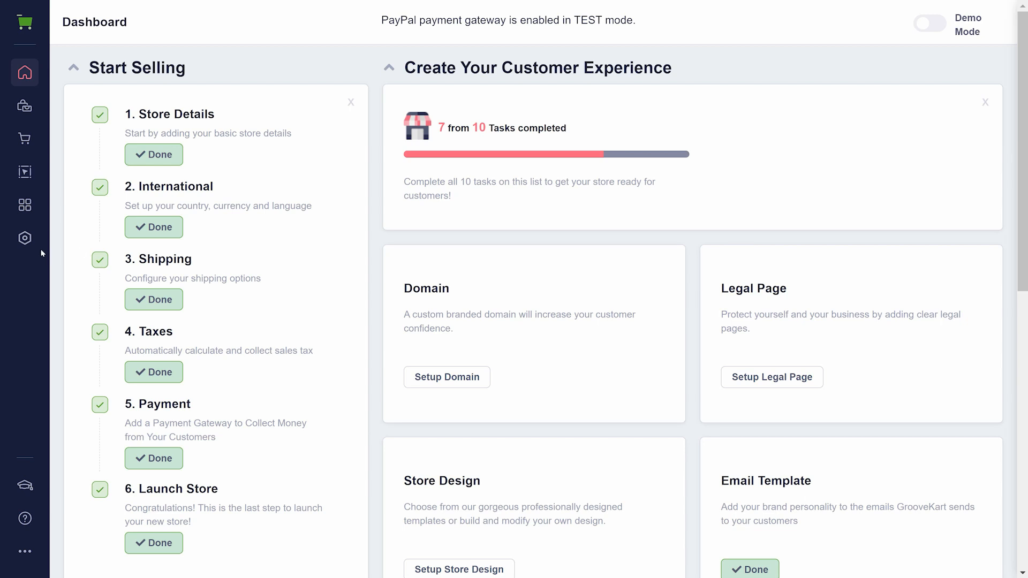
pyautogui.moveTo(25, 205)
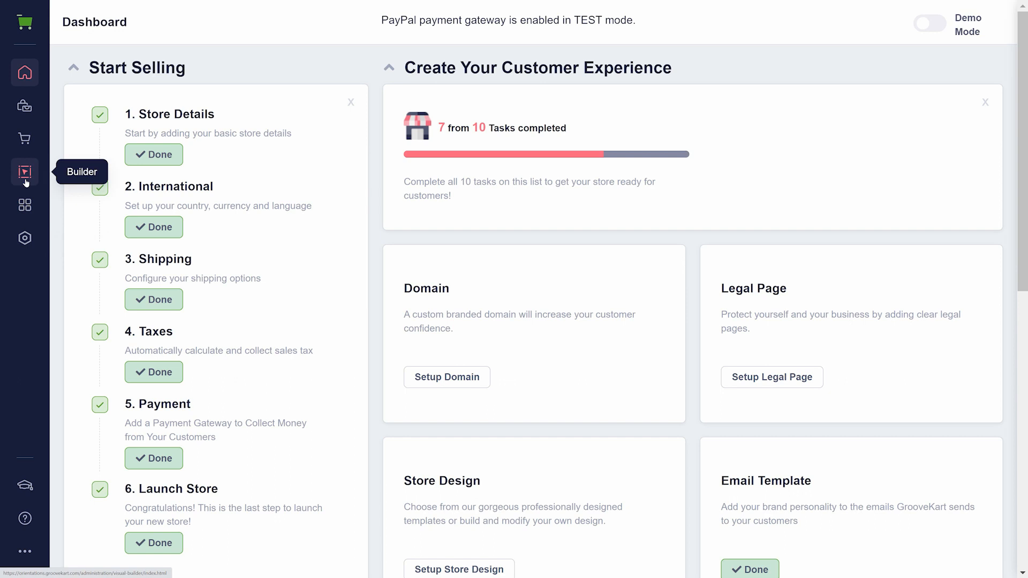
pyautogui.moveTo(428, 359)
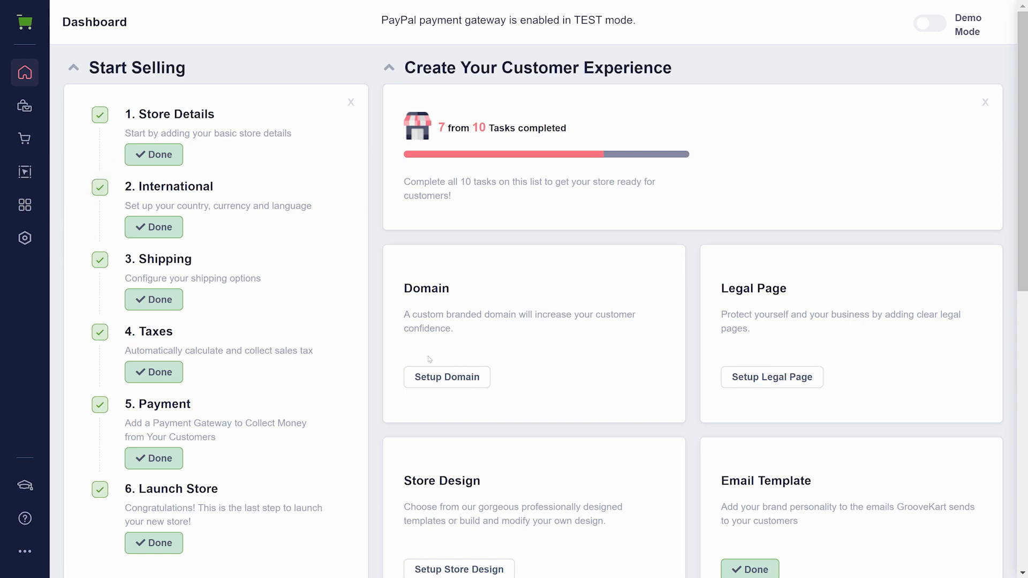
pyautogui.moveTo(459, 569)
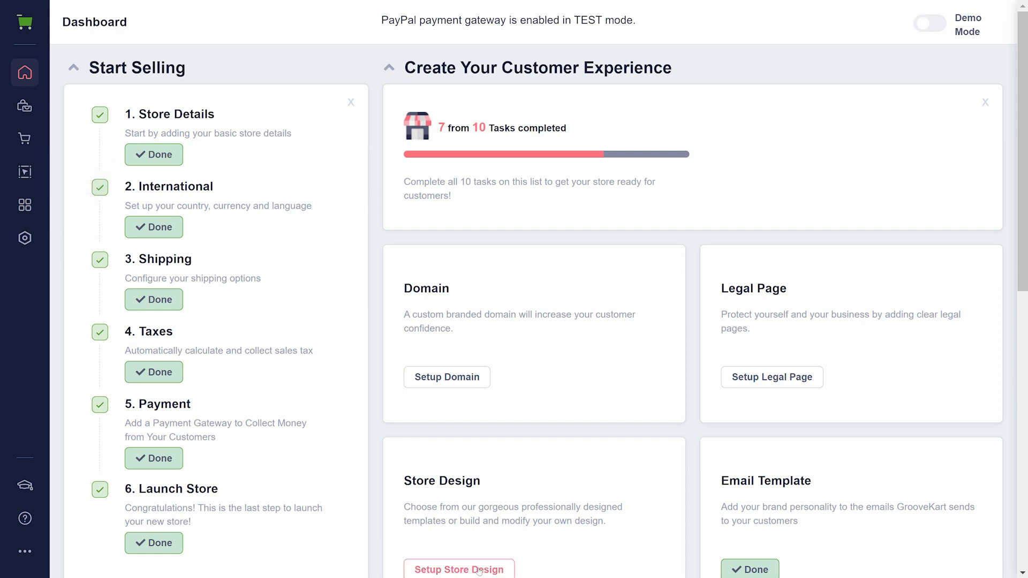
# Step: Launch the store design builder from the dashboard's Setup Store Design task
pyautogui.click(459, 569)
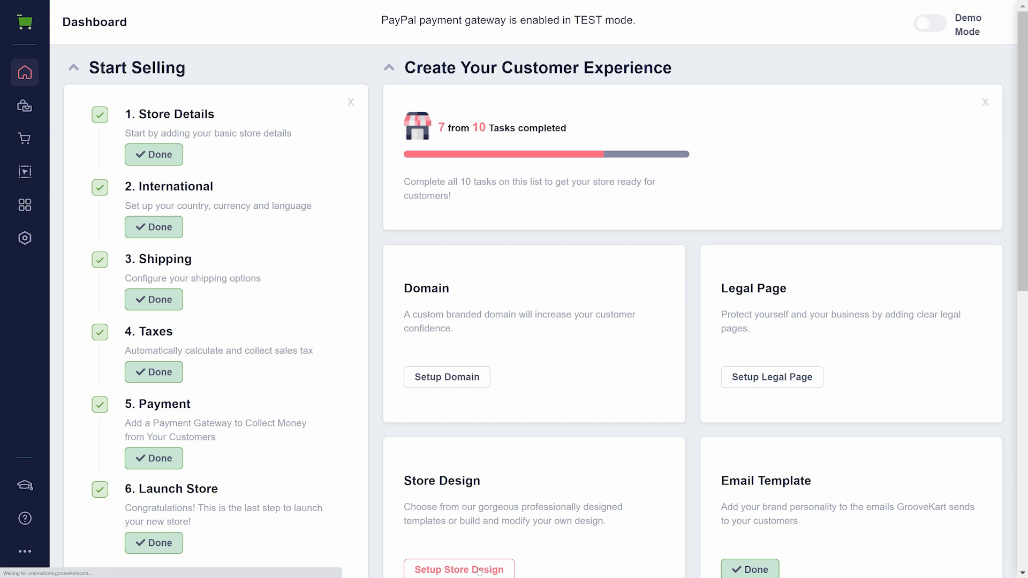
# Step: Preview the Homepage at phone width, return to desktop width and hide the extra size choices
pyautogui.click(459, 568)
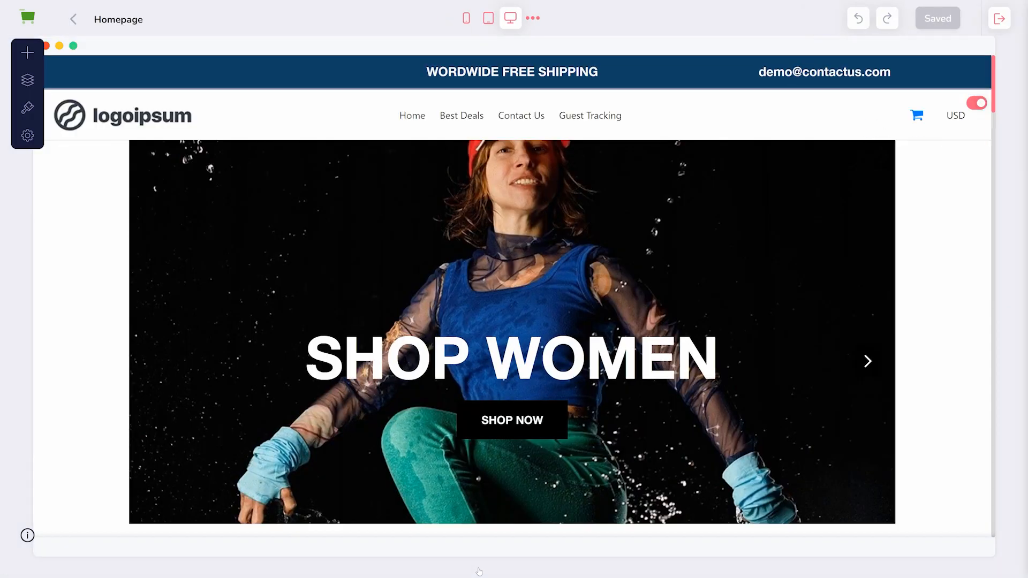
pyautogui.click(466, 18)
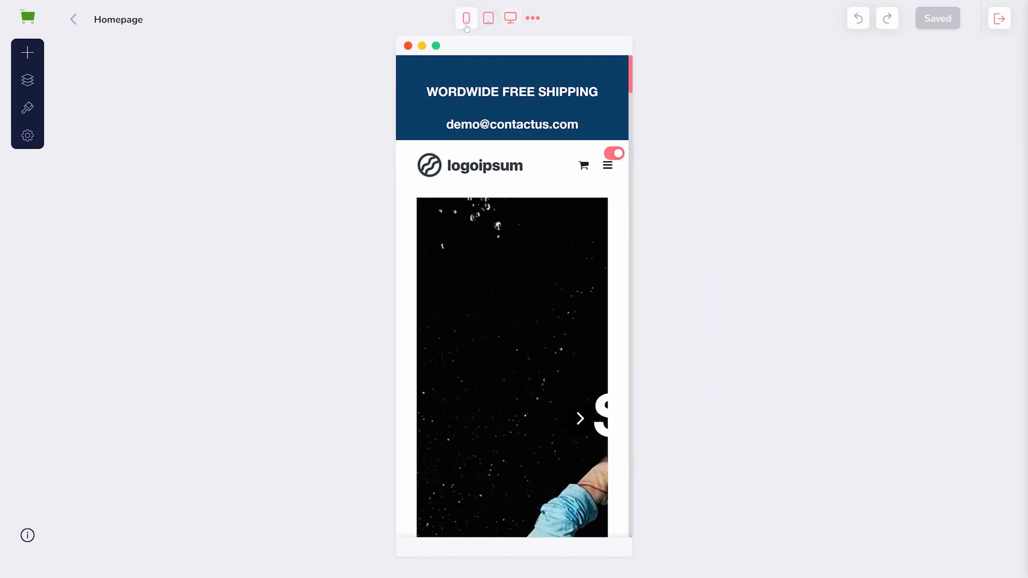
pyautogui.click(488, 18)
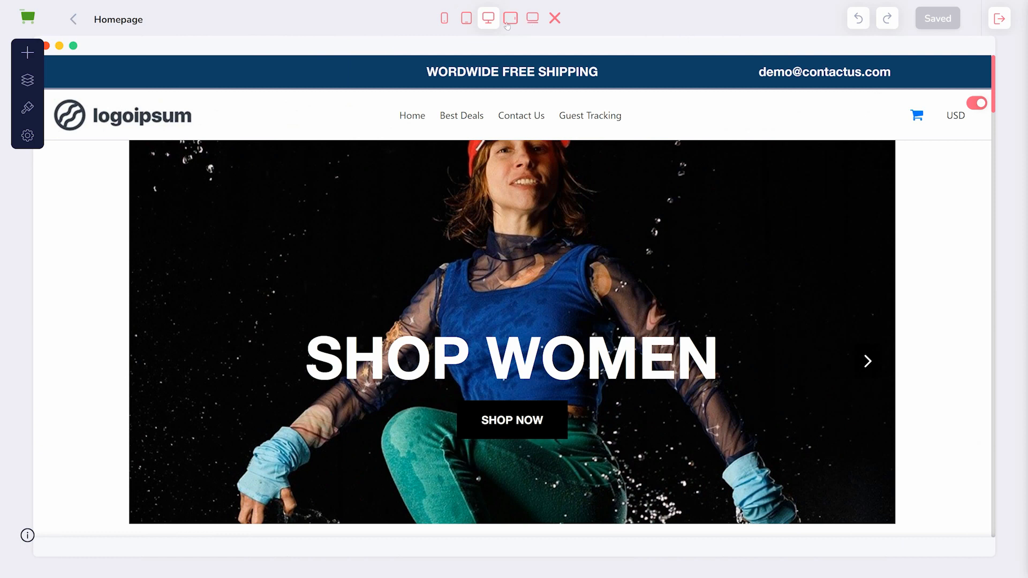
pyautogui.click(488, 18)
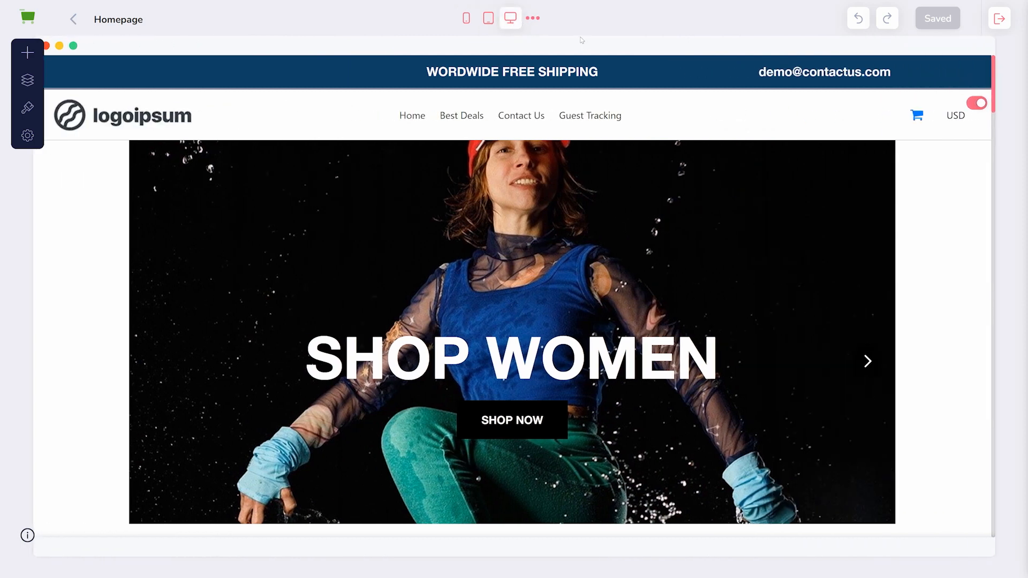
pyautogui.moveTo(100, 37)
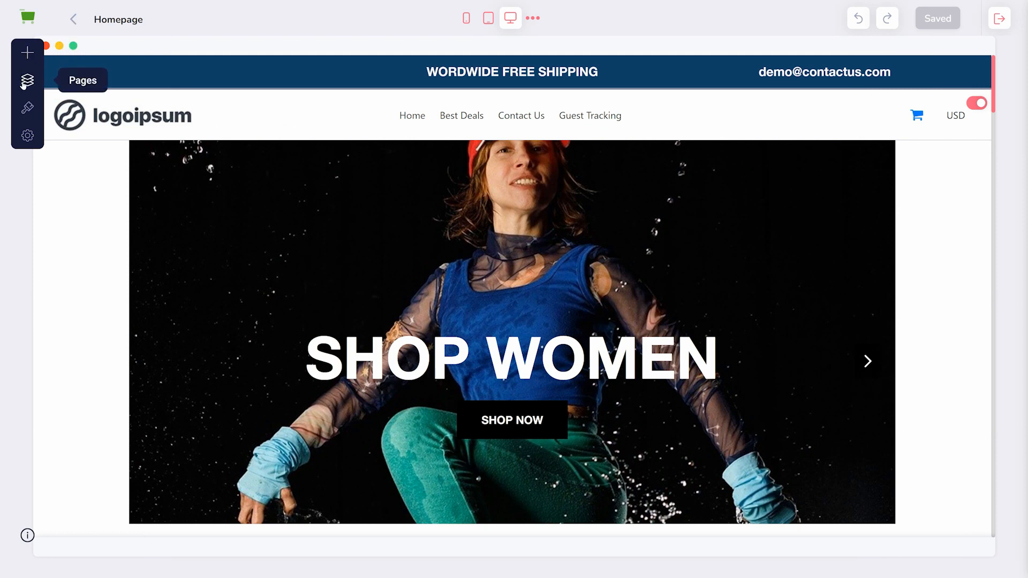
# Step: Show the Pages list with Homepage, Category, Product, Checkout and the rest
pyautogui.click(27, 80)
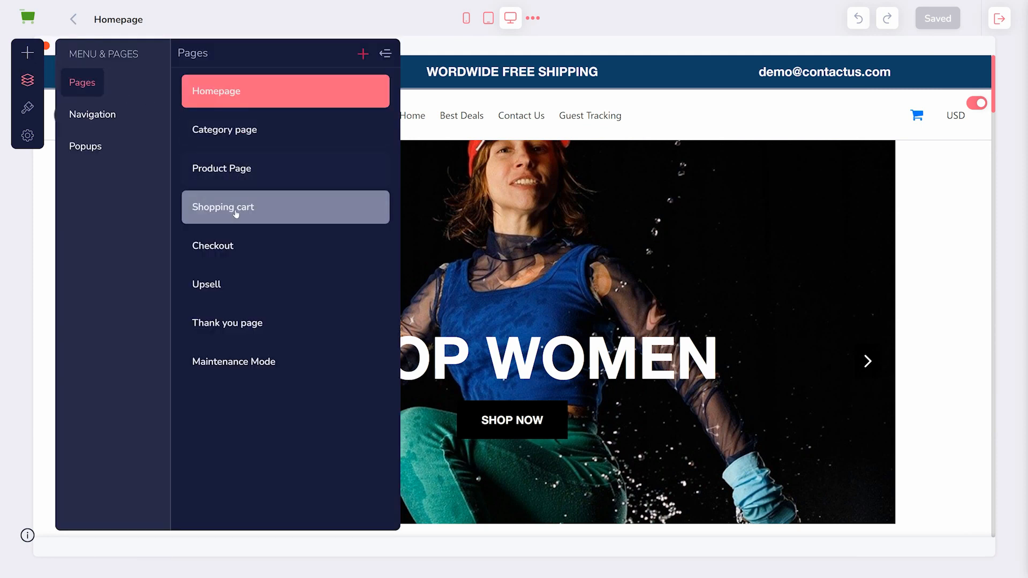
pyautogui.moveTo(226, 322)
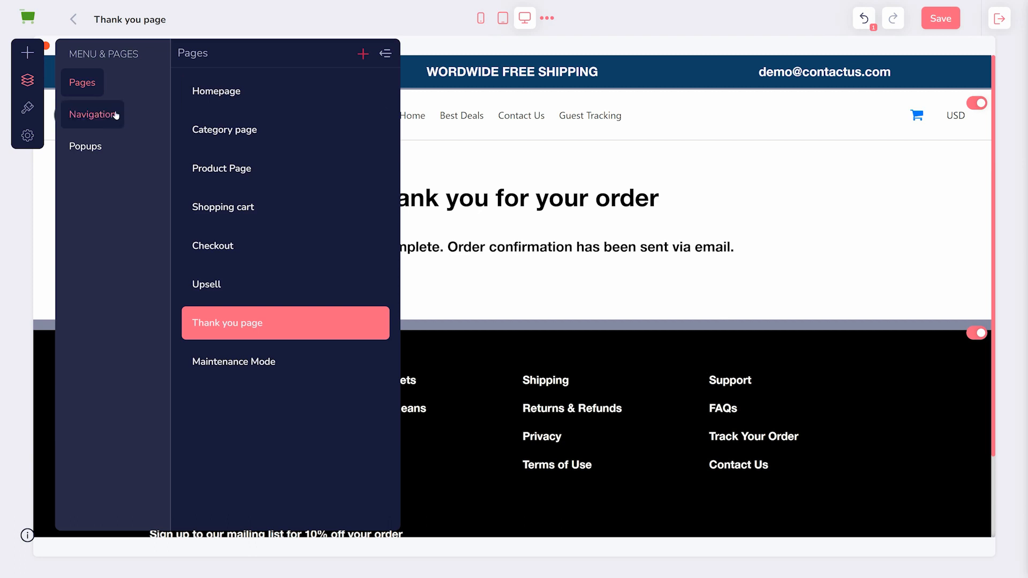
# Step: Add a trial New Menu item linking to a Page, then discard it from the navigation
pyautogui.click(94, 115)
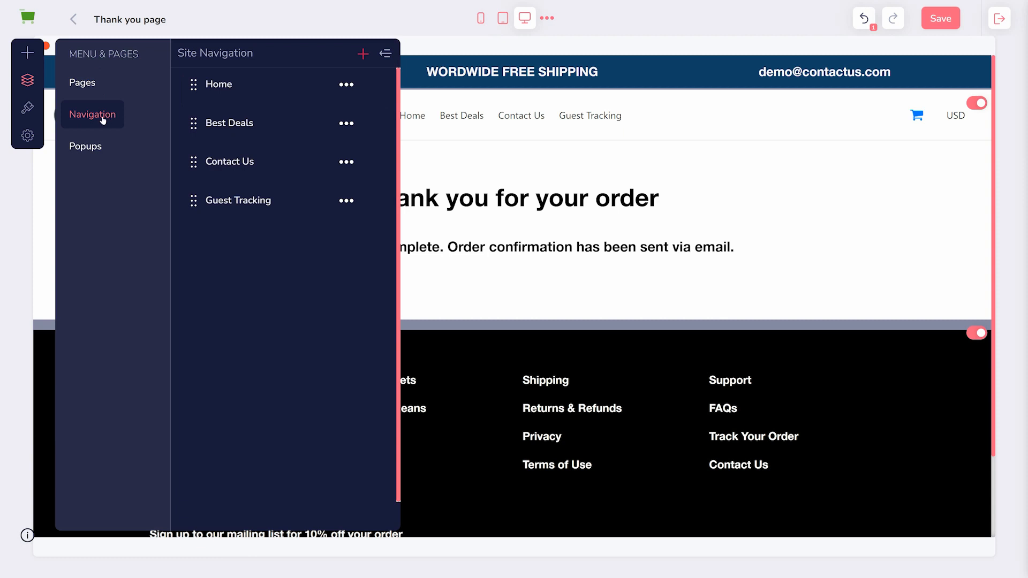
pyautogui.click(363, 53)
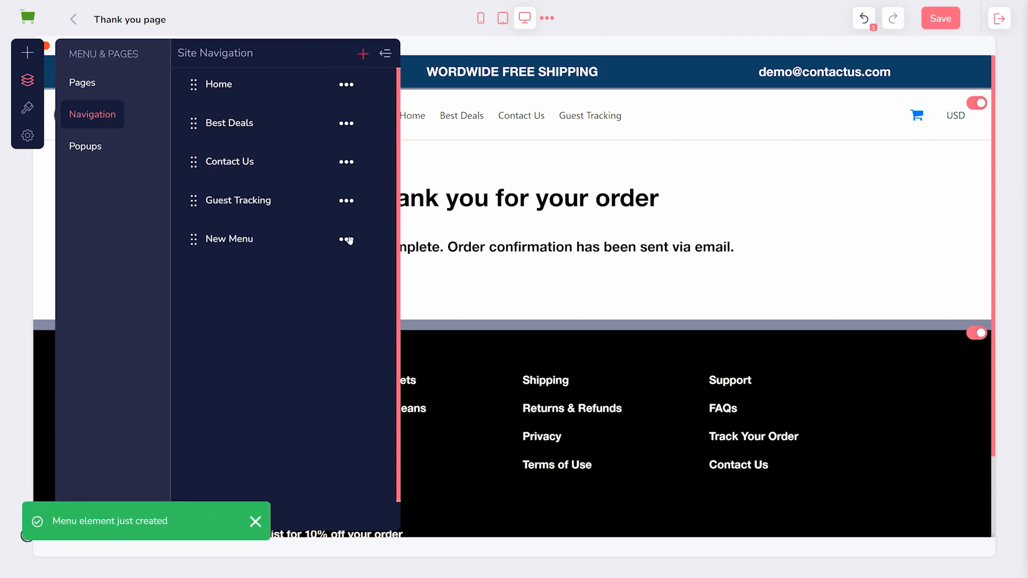
pyautogui.click(346, 239)
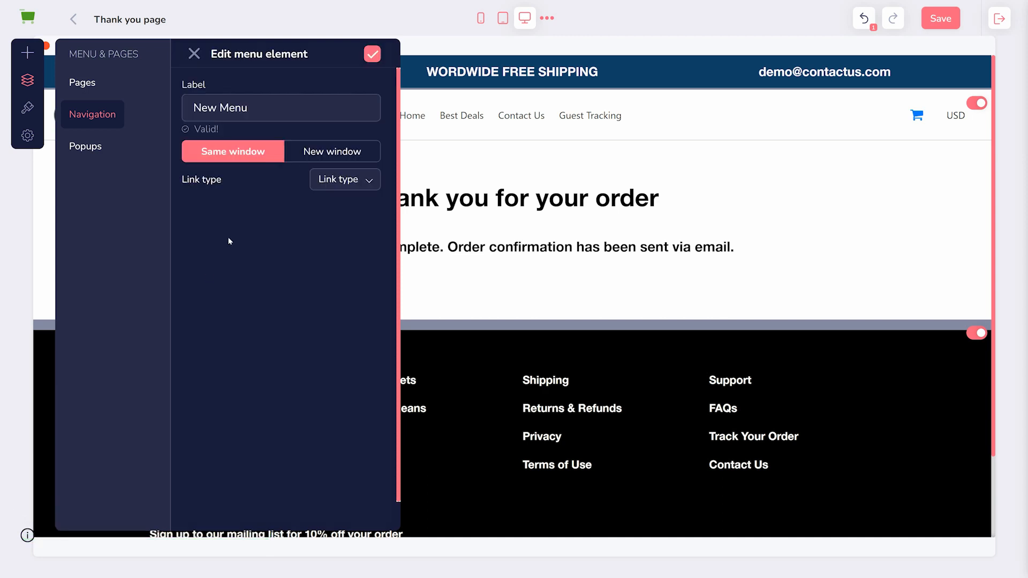
pyautogui.click(343, 179)
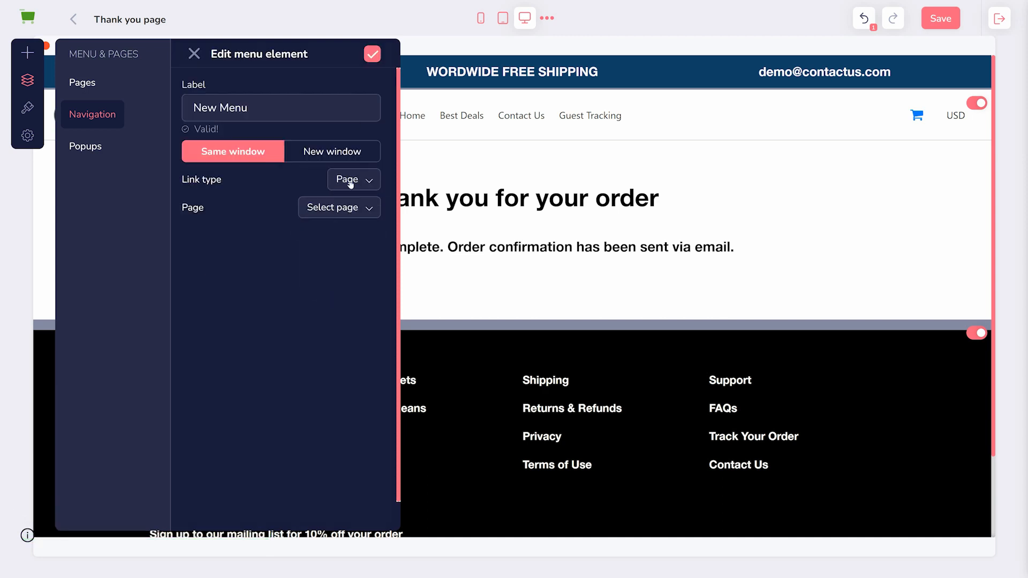
pyautogui.click(371, 54)
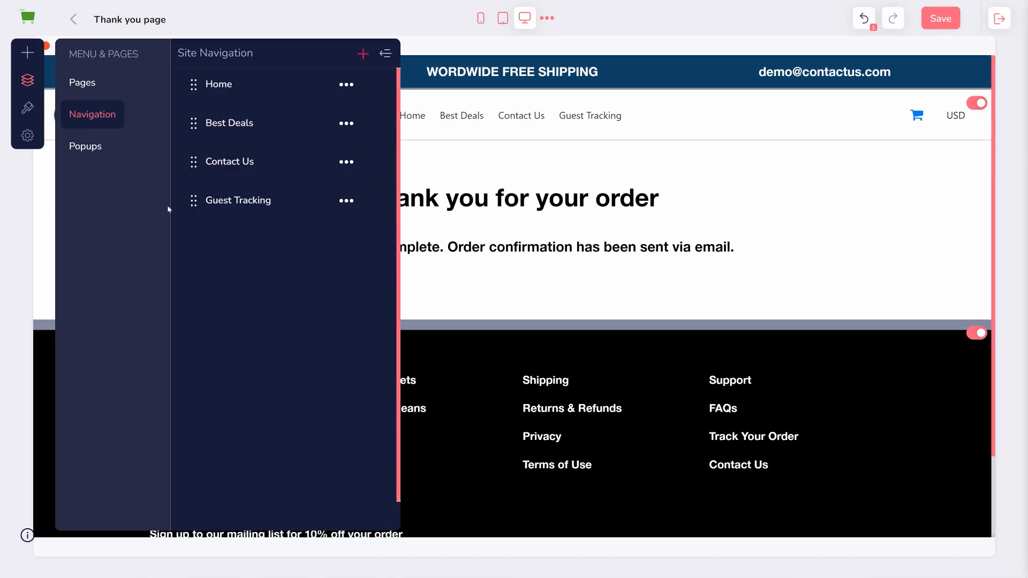
# Step: Create a popup named Cool Coupons shown on Homepage entry and save it
pyautogui.click(85, 145)
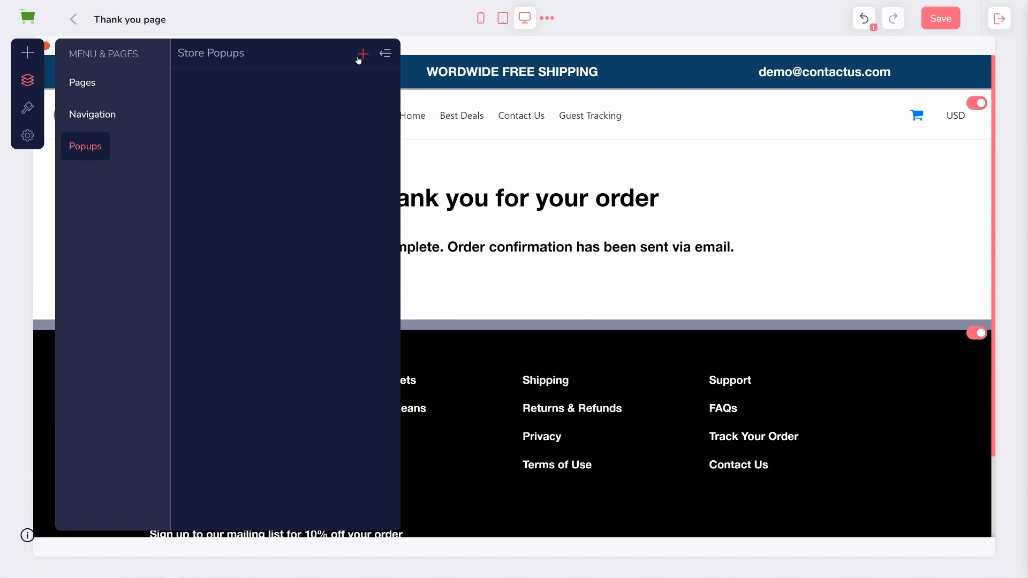
pyautogui.click(363, 54)
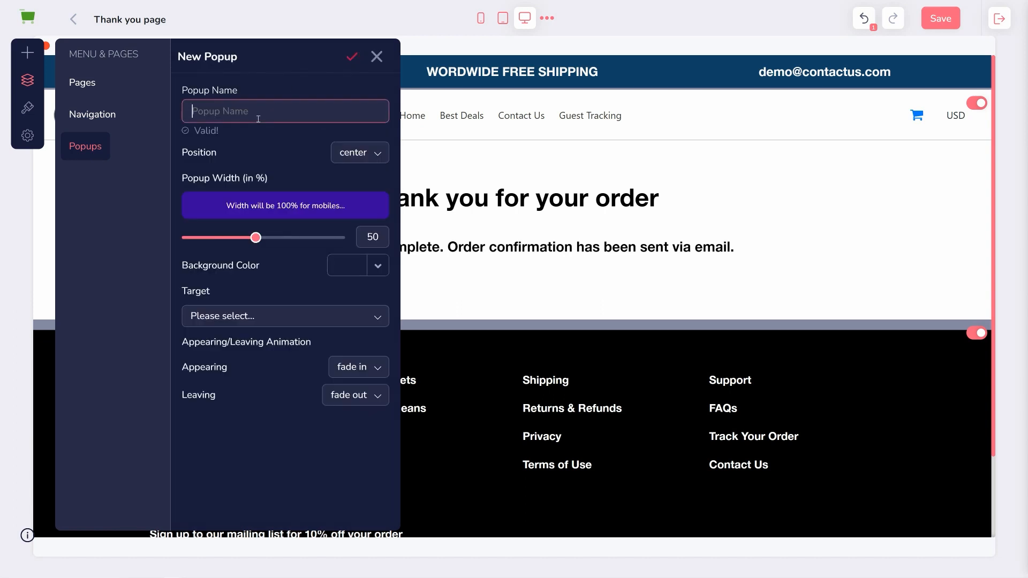
pyautogui.write('Cool Coupons')
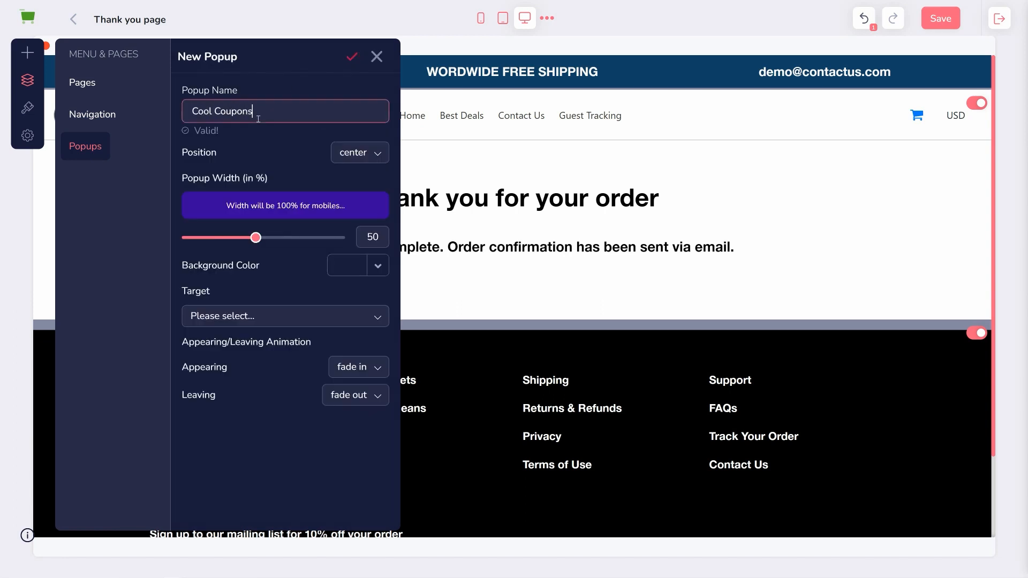
pyautogui.click(285, 316)
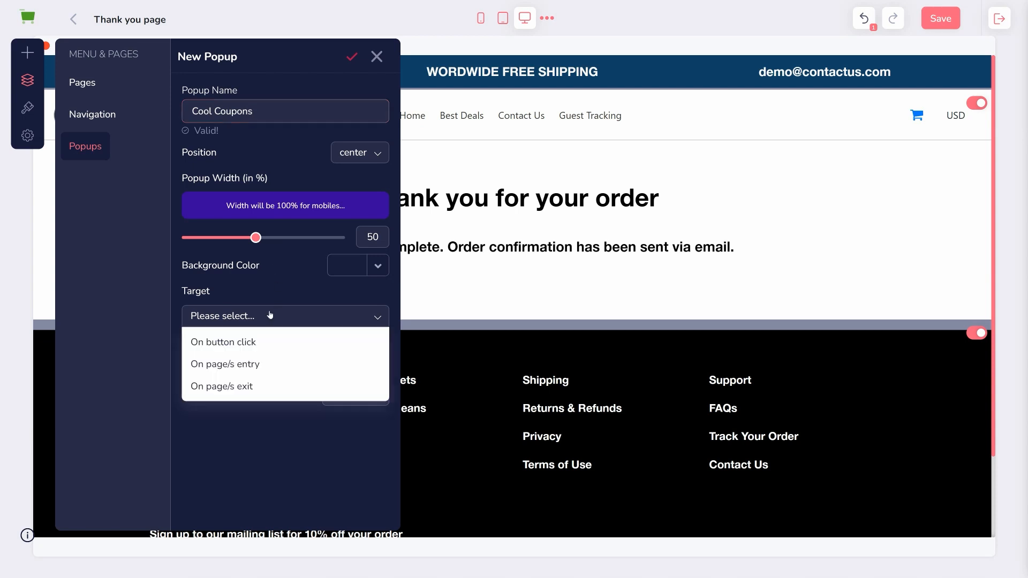
pyautogui.click(225, 364)
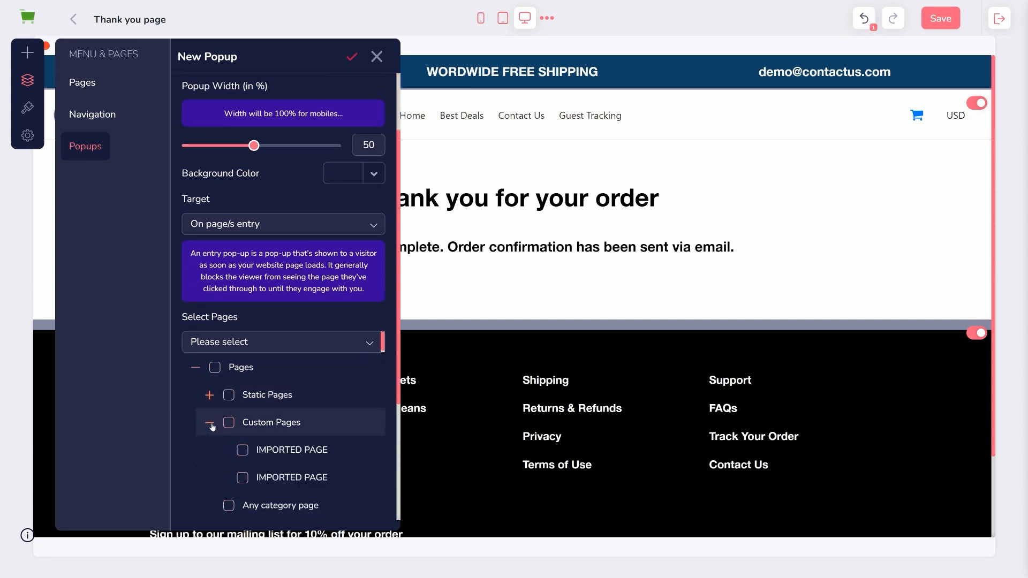
pyautogui.click(209, 425)
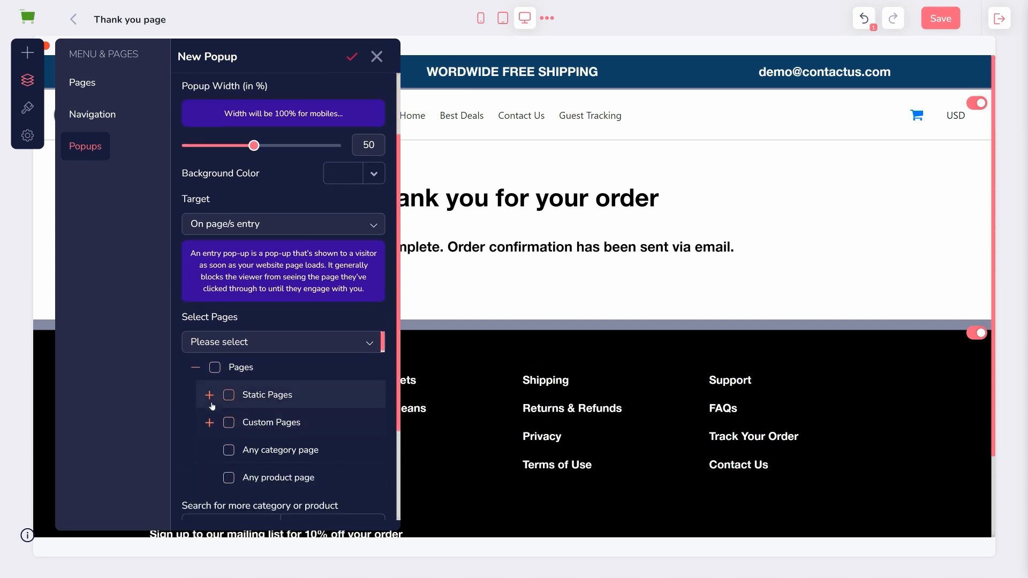
pyautogui.click(209, 395)
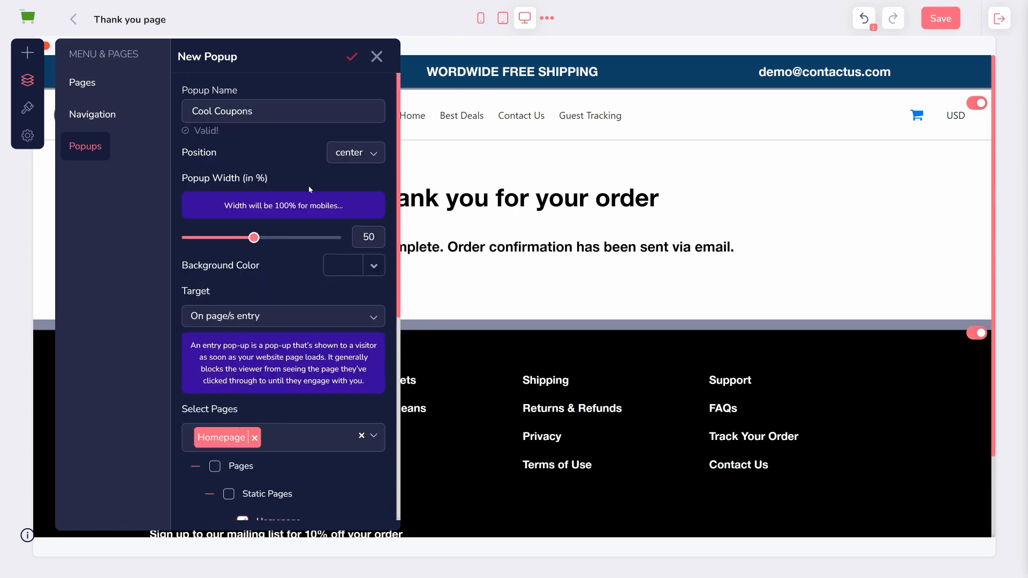
pyautogui.click(377, 57)
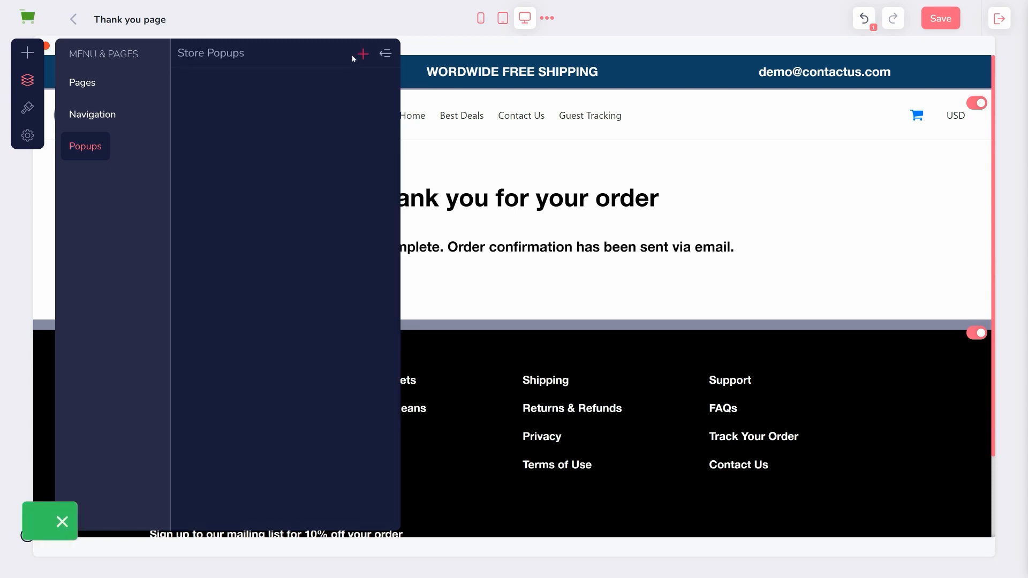
# Step: Reopen the Cool Coupons popup briefly, then return to the Pages list
pyautogui.click(363, 53)
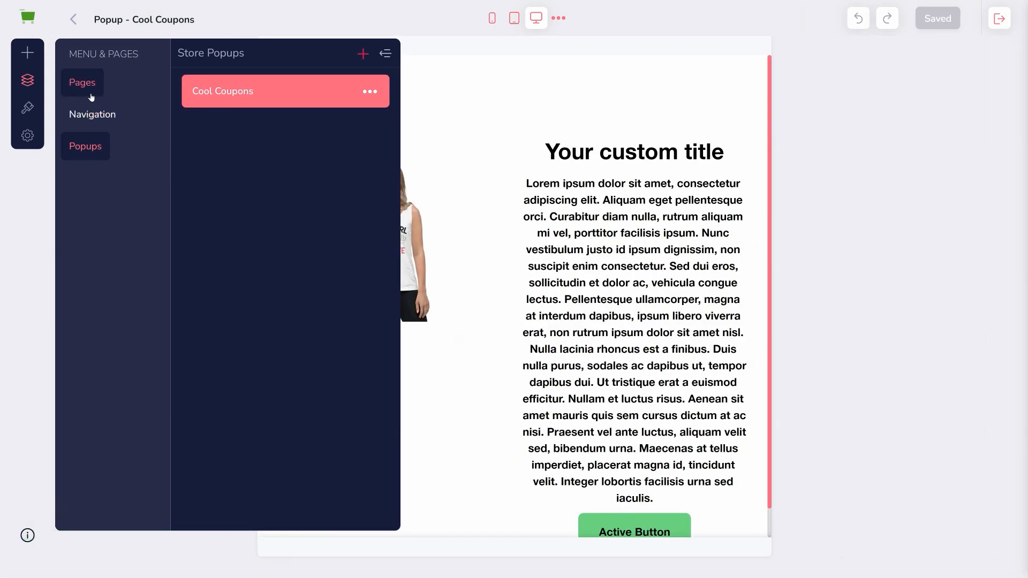
pyautogui.click(82, 83)
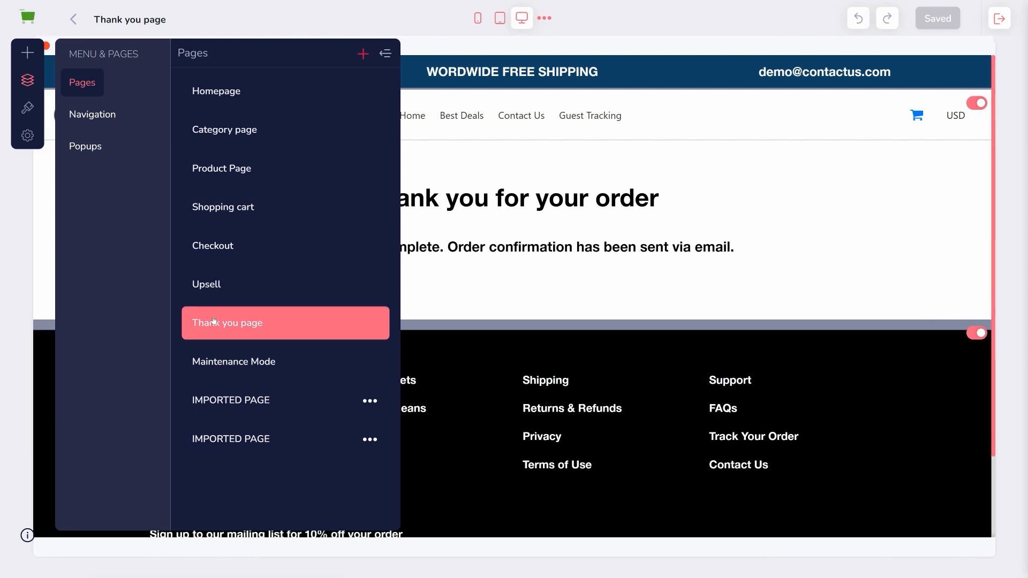
# Step: Choose GrooveMerch from the Basic themes as the current theme
pyautogui.click(27, 108)
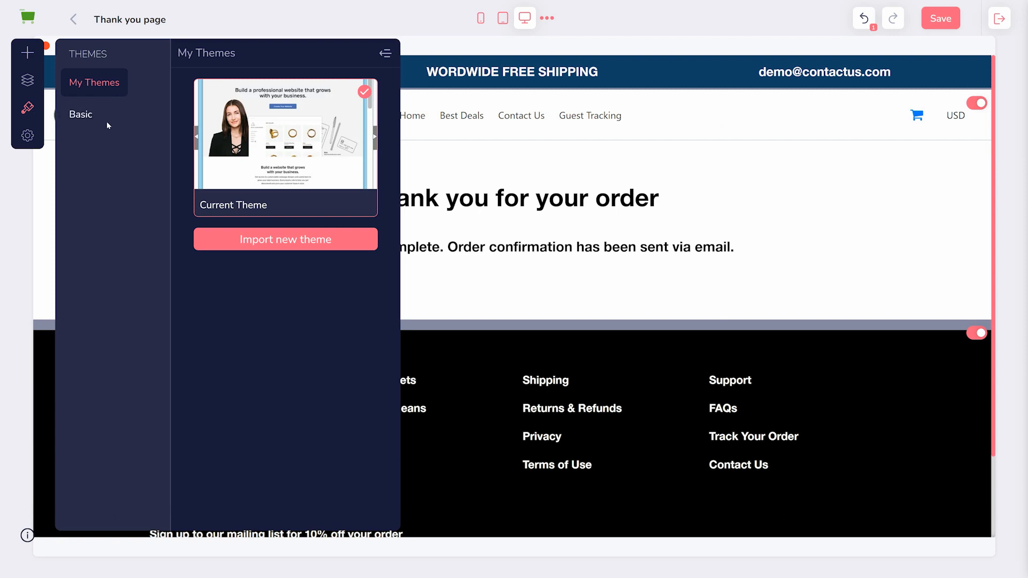
pyautogui.click(81, 115)
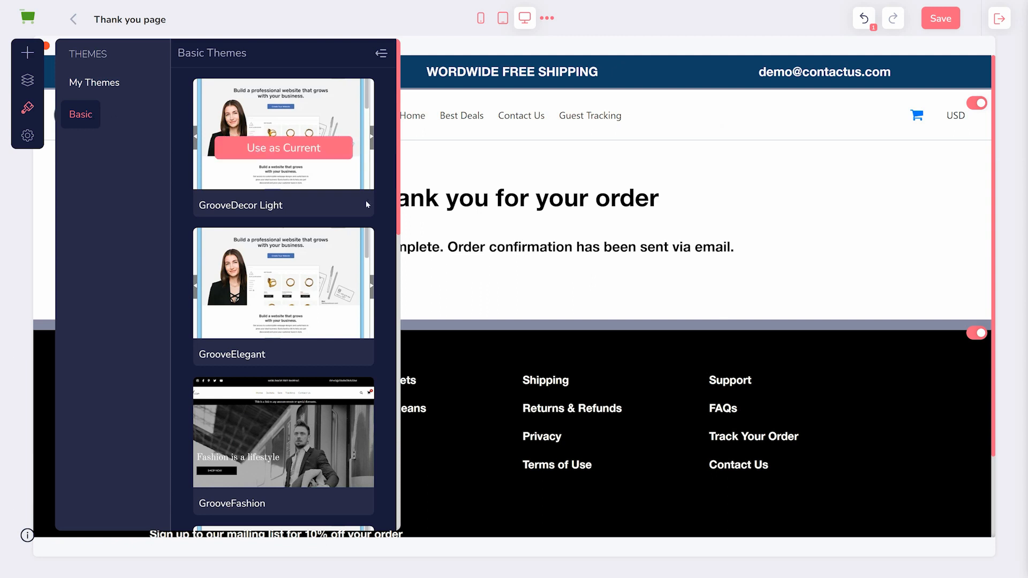
pyautogui.scroll(-3)
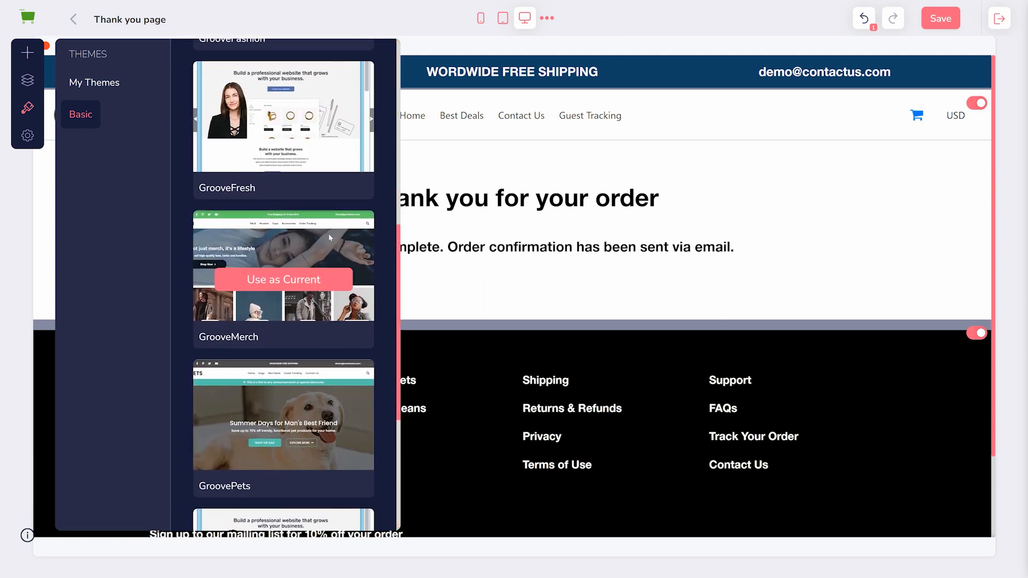
pyautogui.click(282, 279)
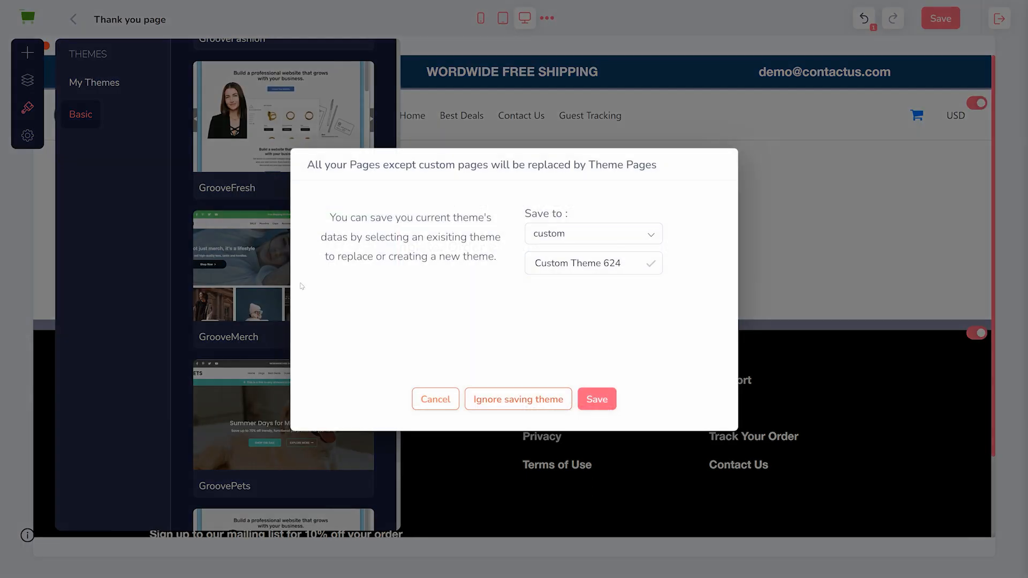
pyautogui.moveTo(589, 250)
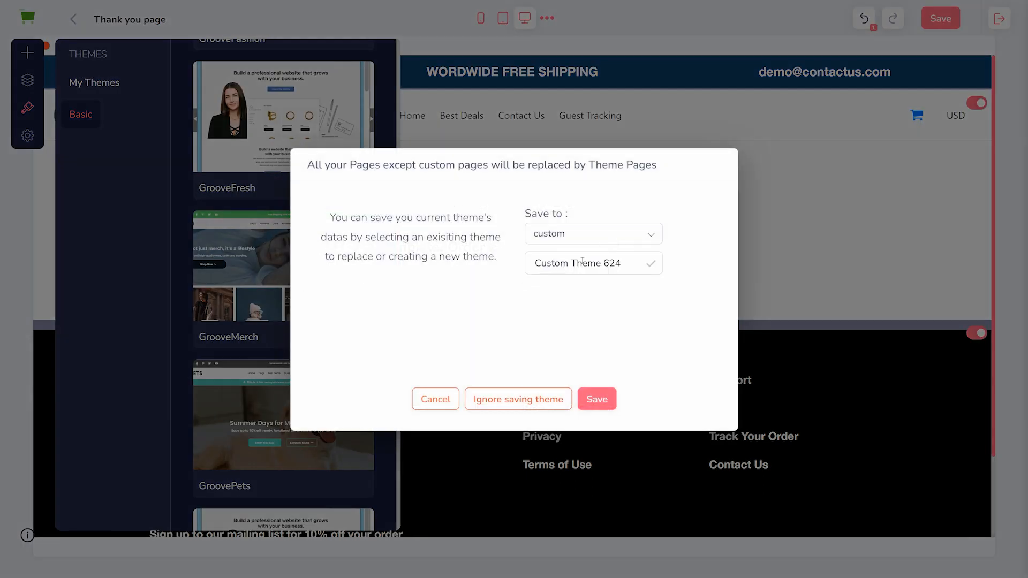
pyautogui.moveTo(596, 399)
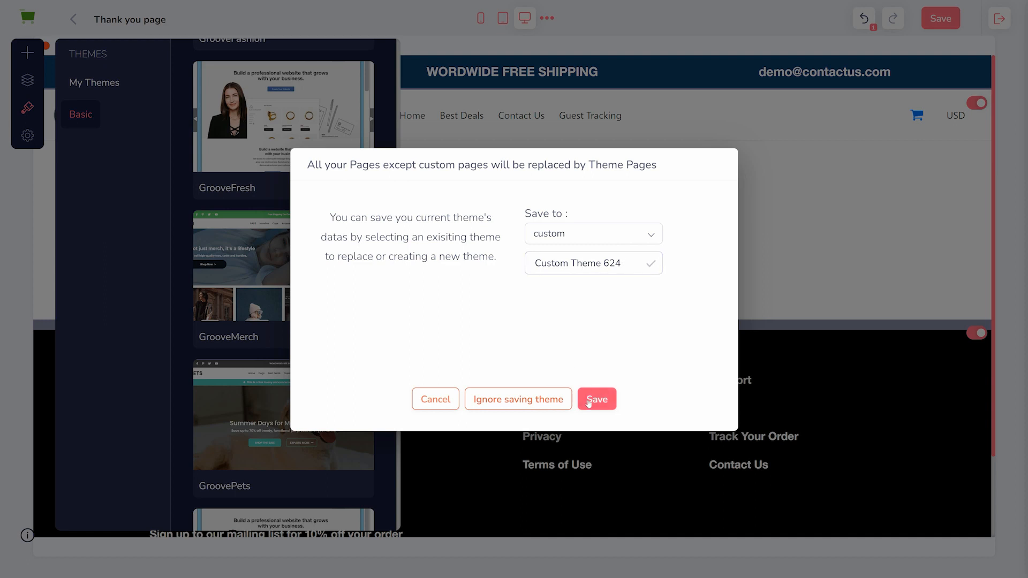
# Step: Save the old theme as Custom Theme 624 and apply GrooveMerch
pyautogui.click(596, 399)
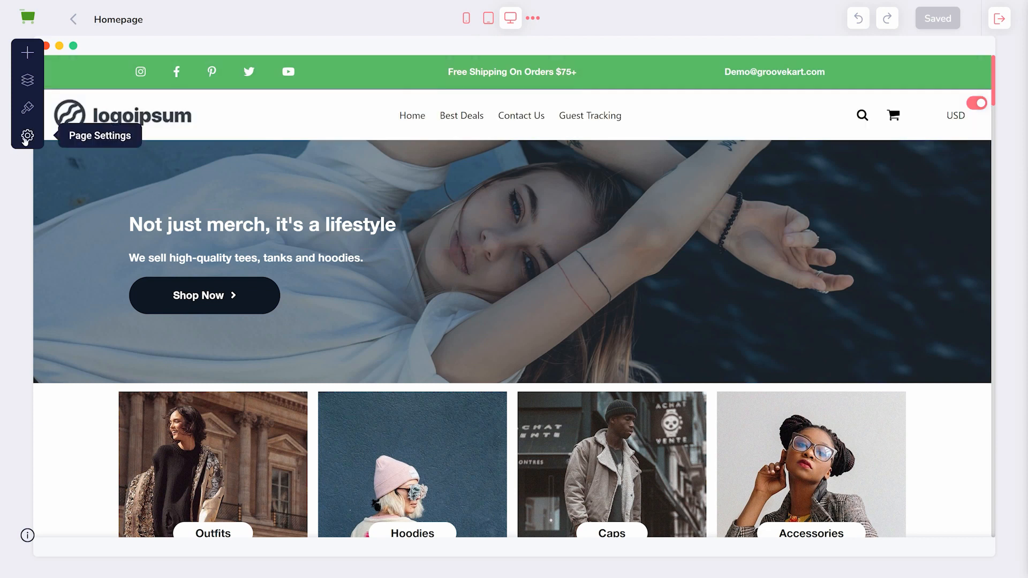
# Step: Review the Homepage's SEO settings, then show the import template gallery
pyautogui.click(27, 135)
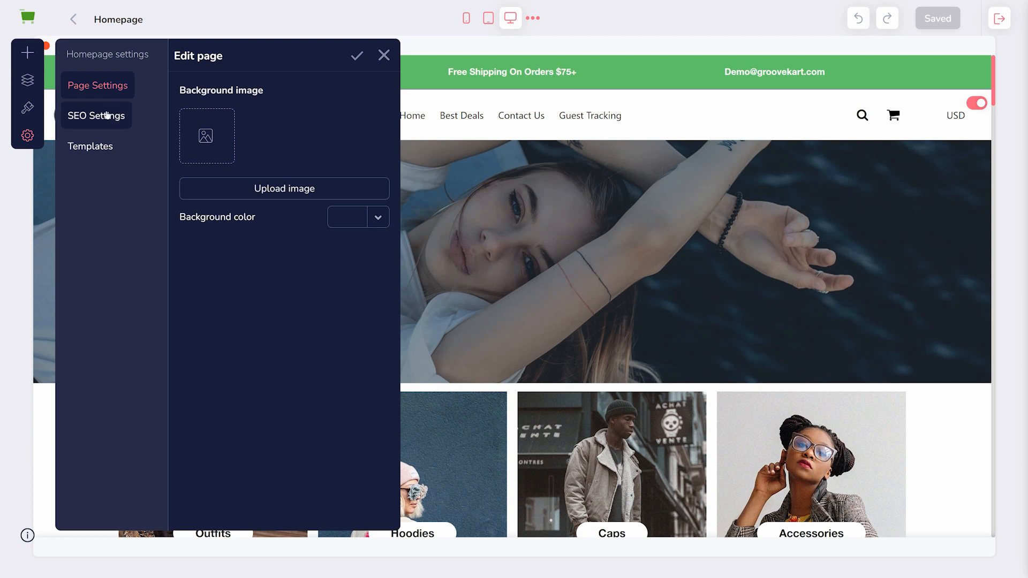
pyautogui.click(95, 116)
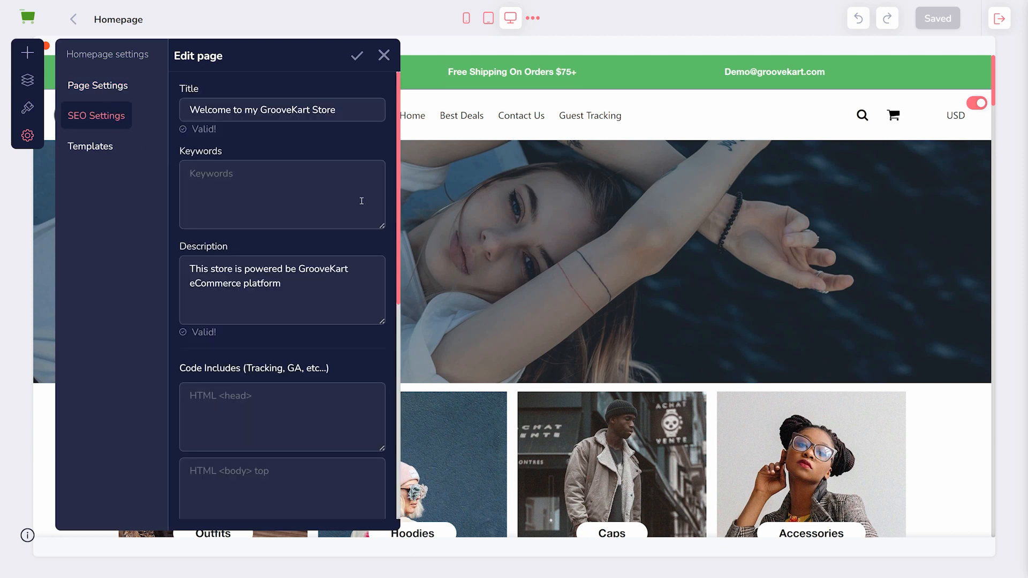
pyautogui.scroll(-3)
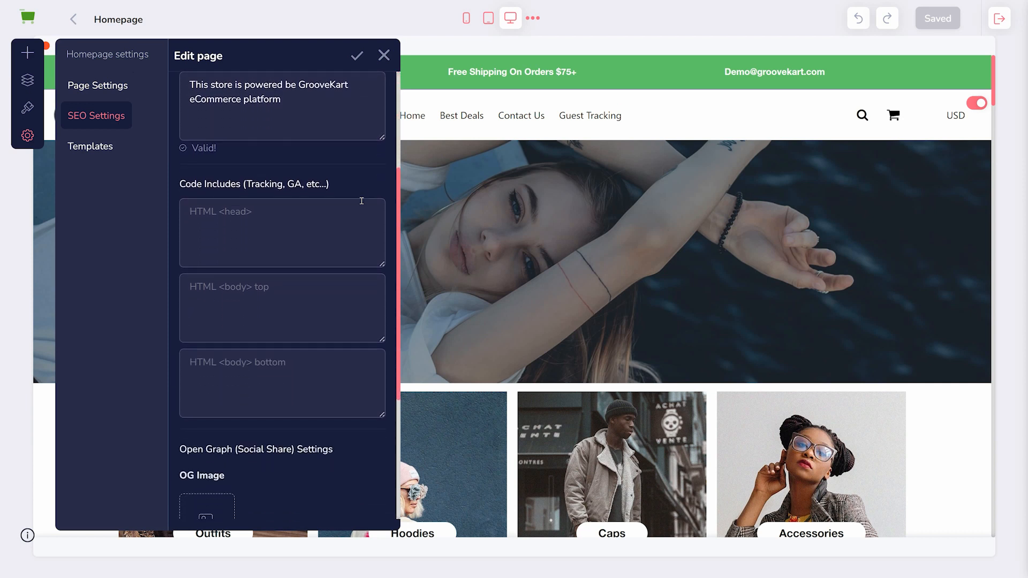
pyautogui.scroll(-3)
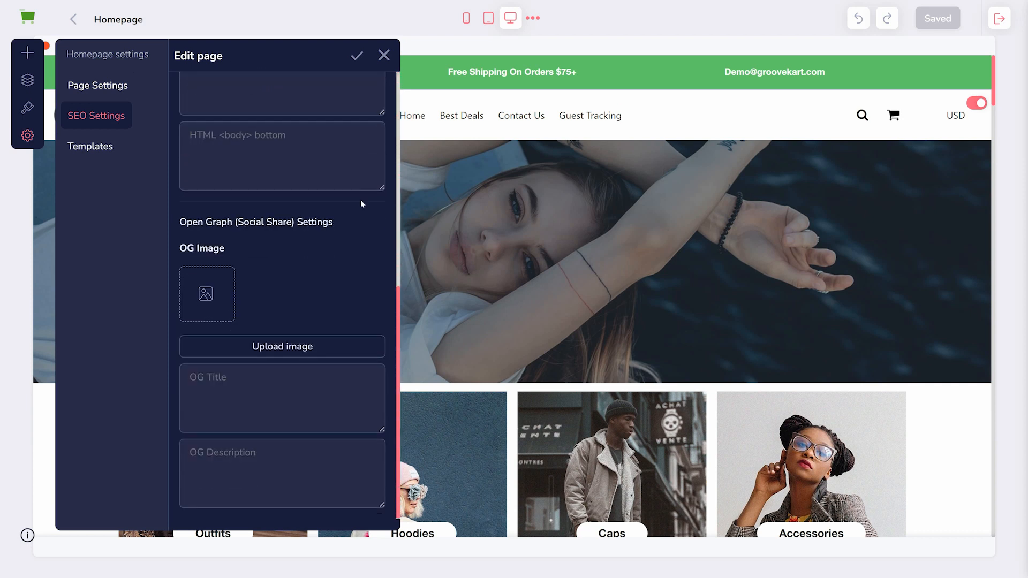
pyautogui.click(90, 146)
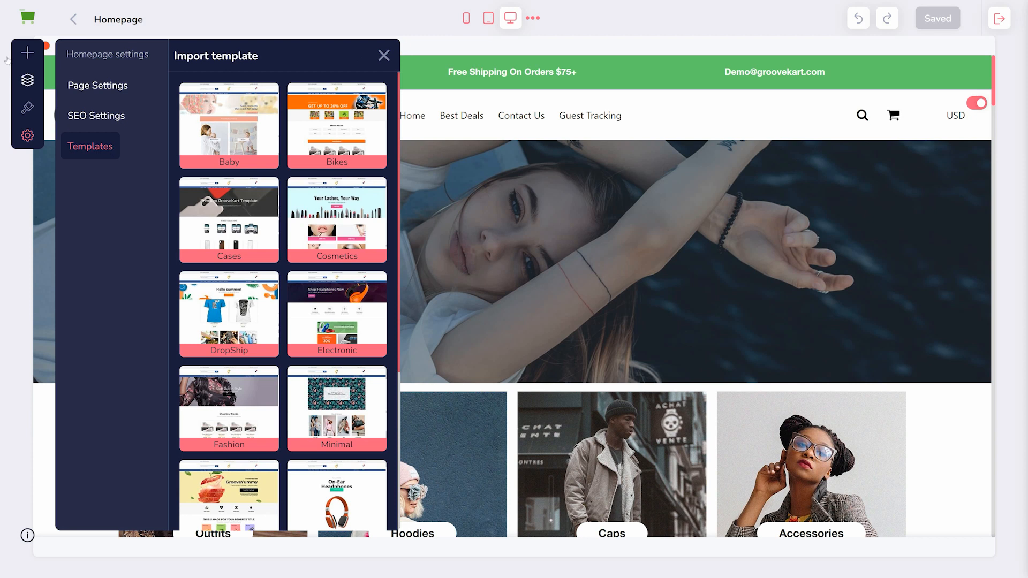
# Step: Show the global layout and text elements available to add
pyautogui.click(28, 54)
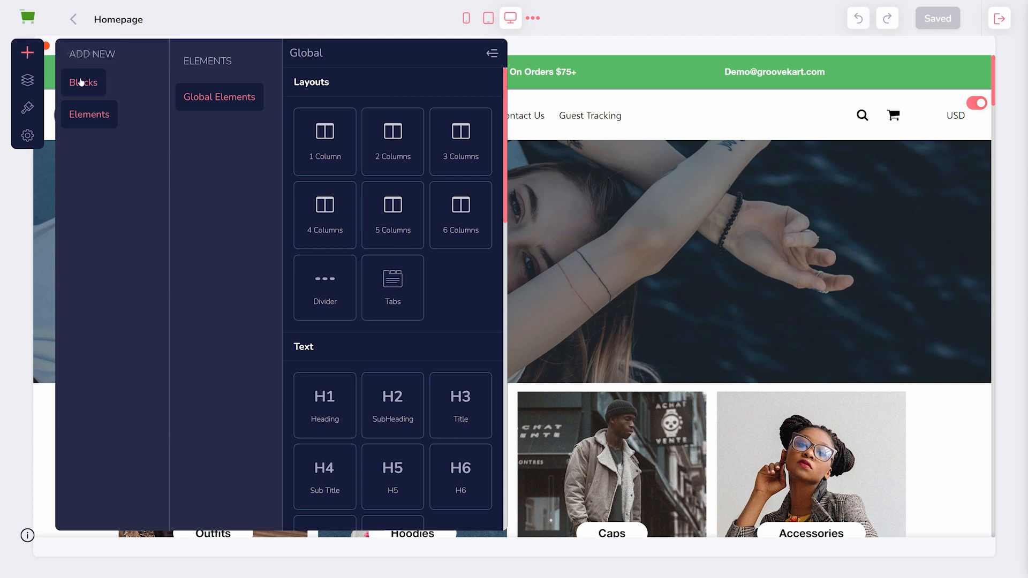
# Step: Browse My Blocks and Global blocks, then start saving the 1 Column hero block
pyautogui.click(84, 83)
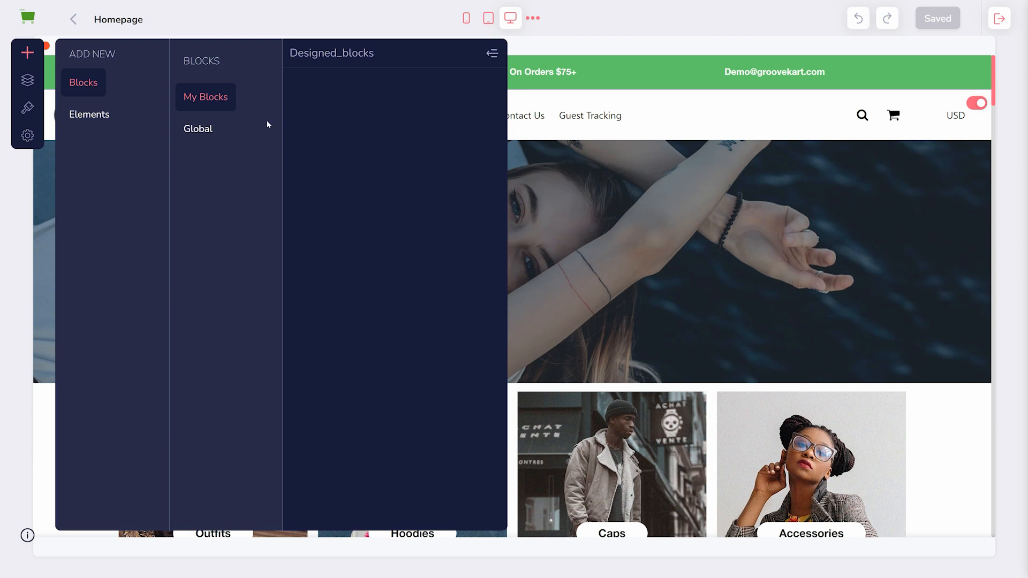
pyautogui.click(197, 128)
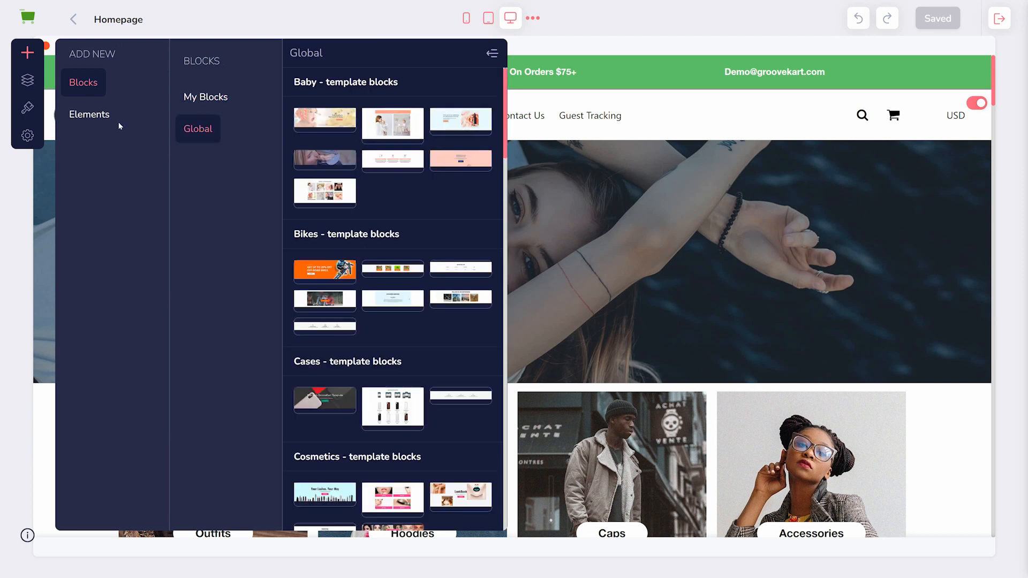
pyautogui.click(89, 115)
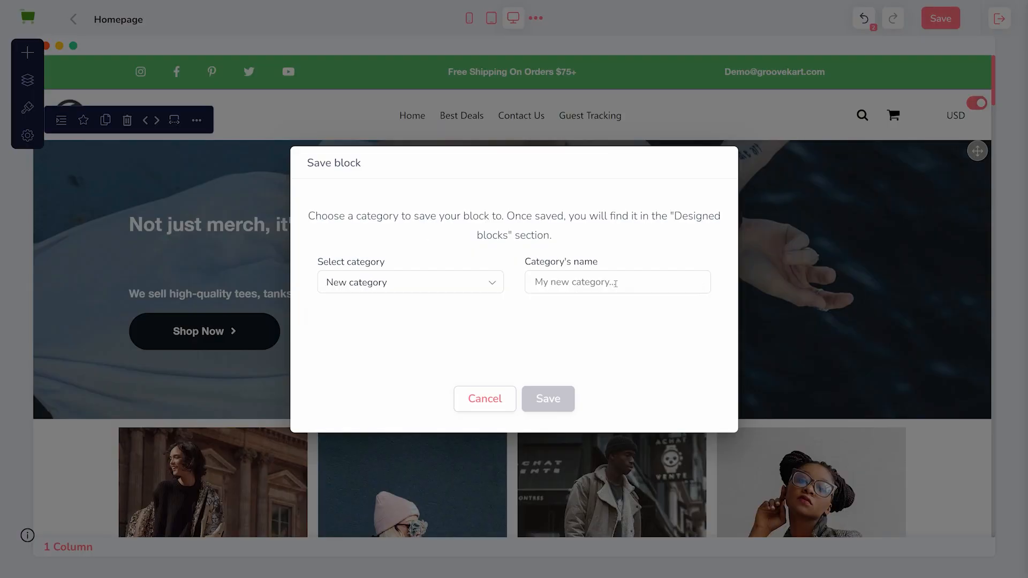
# Step: Save the hero block as 'Header 1' in the Cool Headers category and close the Add New panel
pyautogui.write('Header 1')
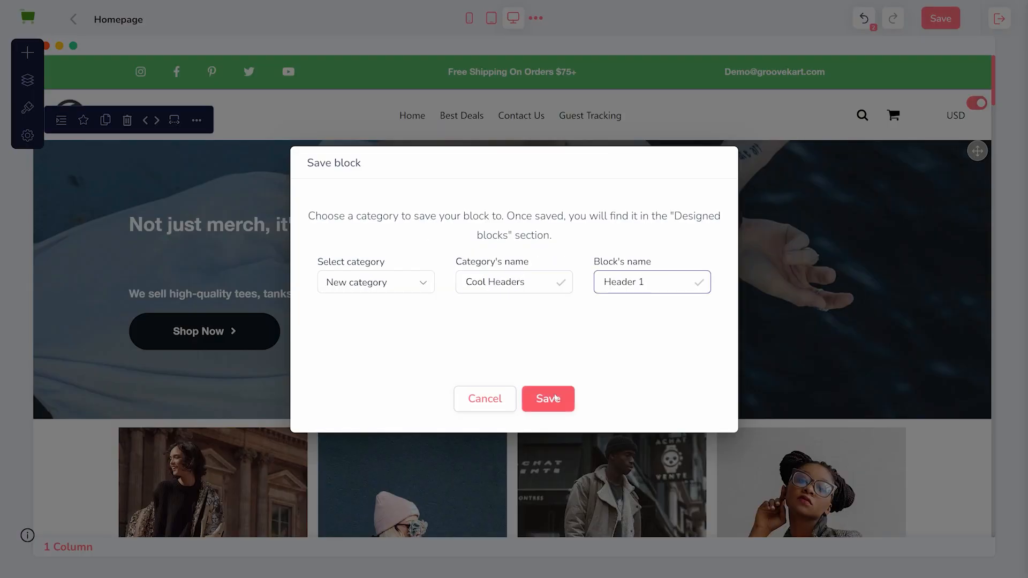
pyautogui.click(548, 398)
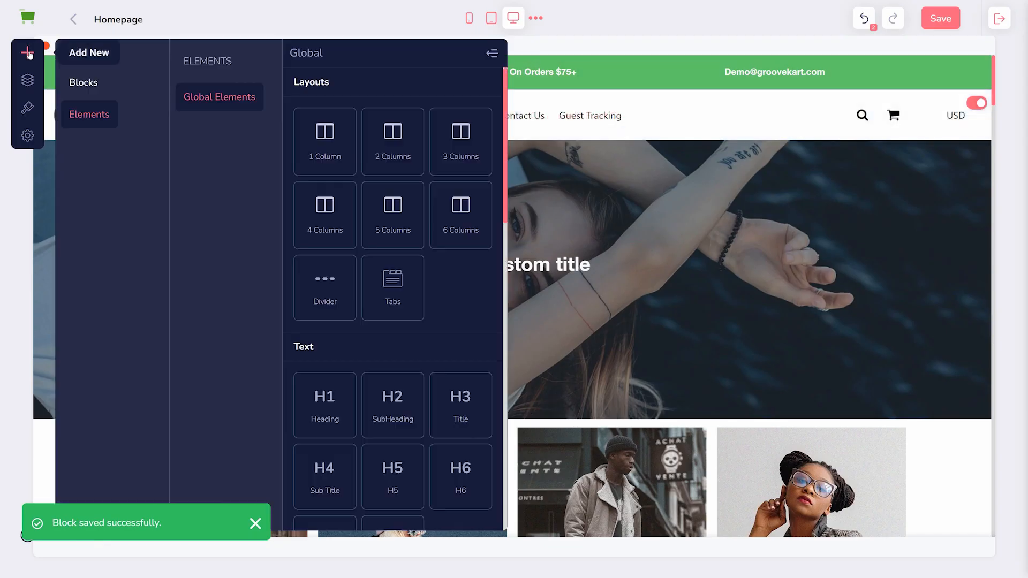
pyautogui.click(84, 83)
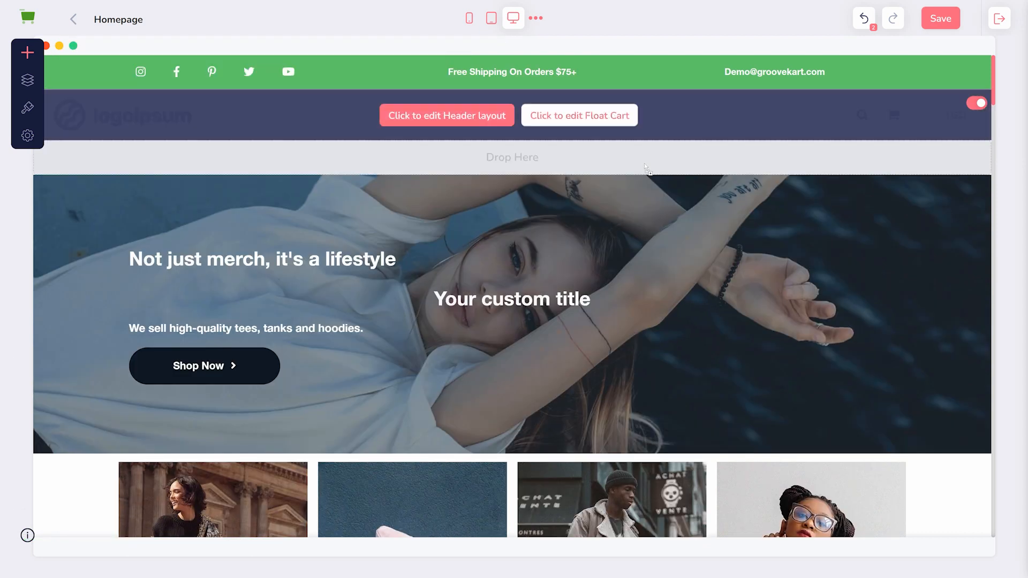
# Step: Save the homepage changes before editing the category carousel
pyautogui.click(28, 53)
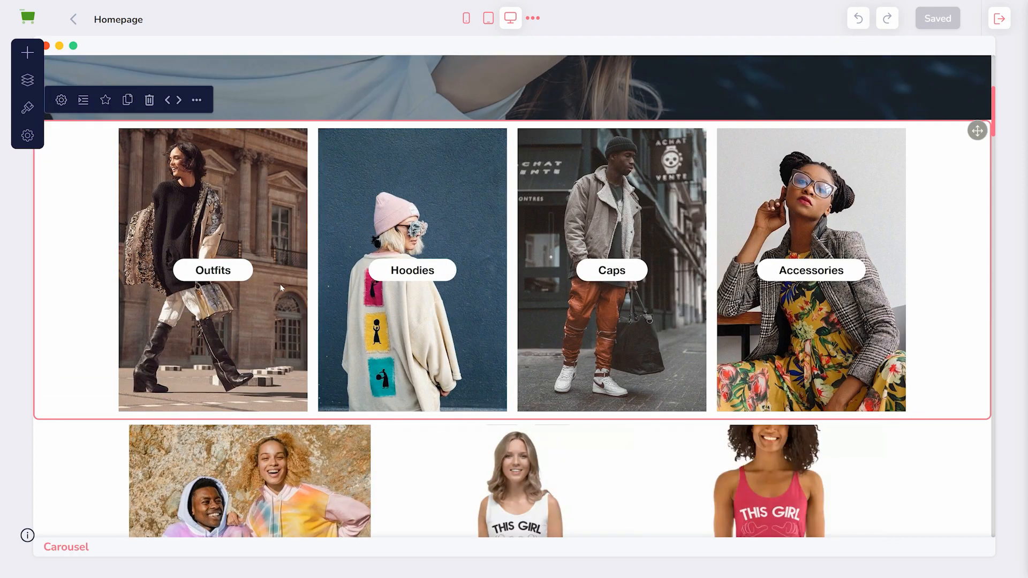
# Step: Edit the carousel's first slide and remove its image
pyautogui.click(60, 101)
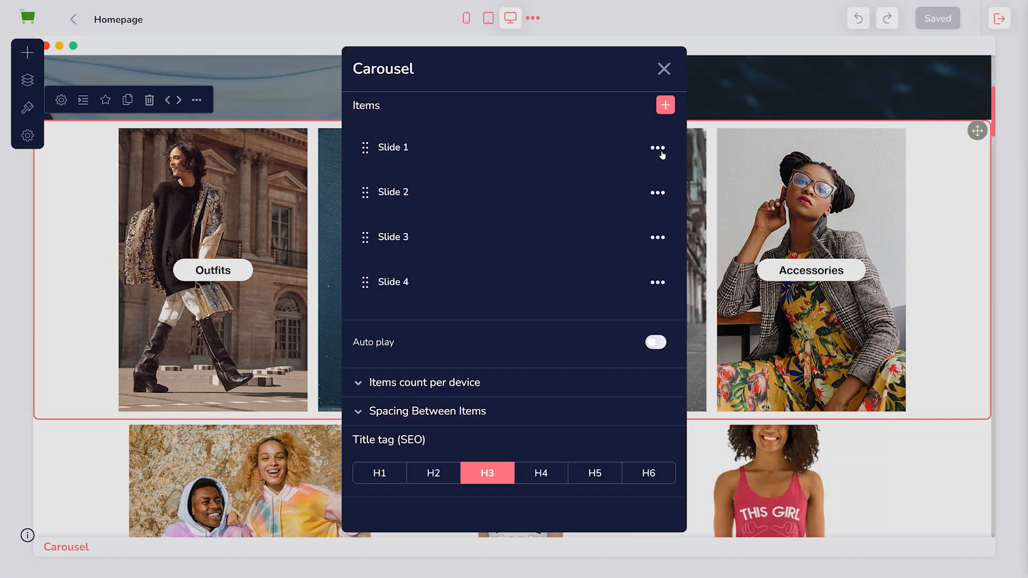
pyautogui.click(656, 147)
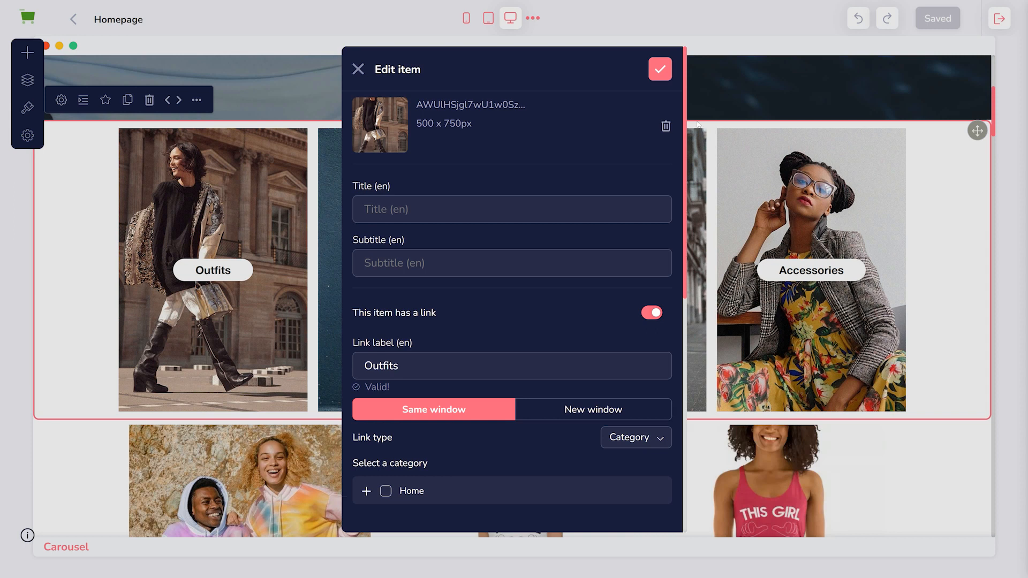
pyautogui.click(665, 126)
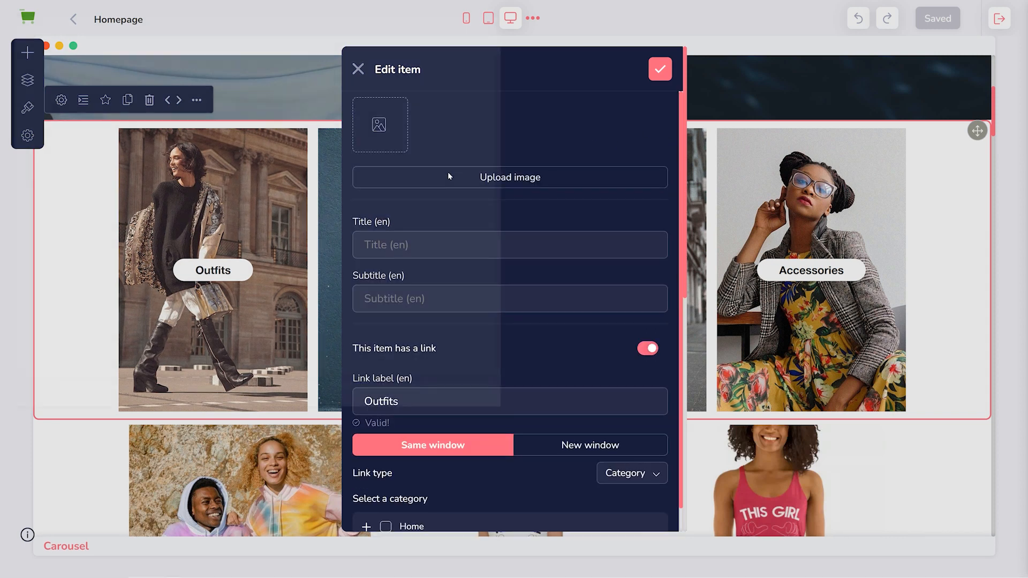
# Step: Reorder Products positions so This Girl Loves To Groove Tank Dark comes first
pyautogui.click(510, 176)
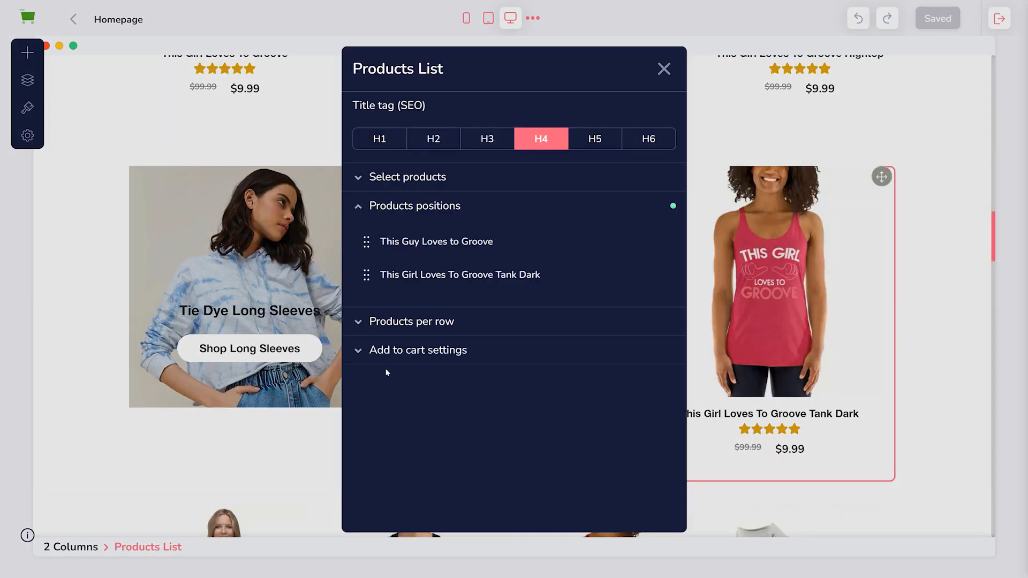
pyautogui.moveTo(365, 241); pyautogui.dragTo(365, 274)
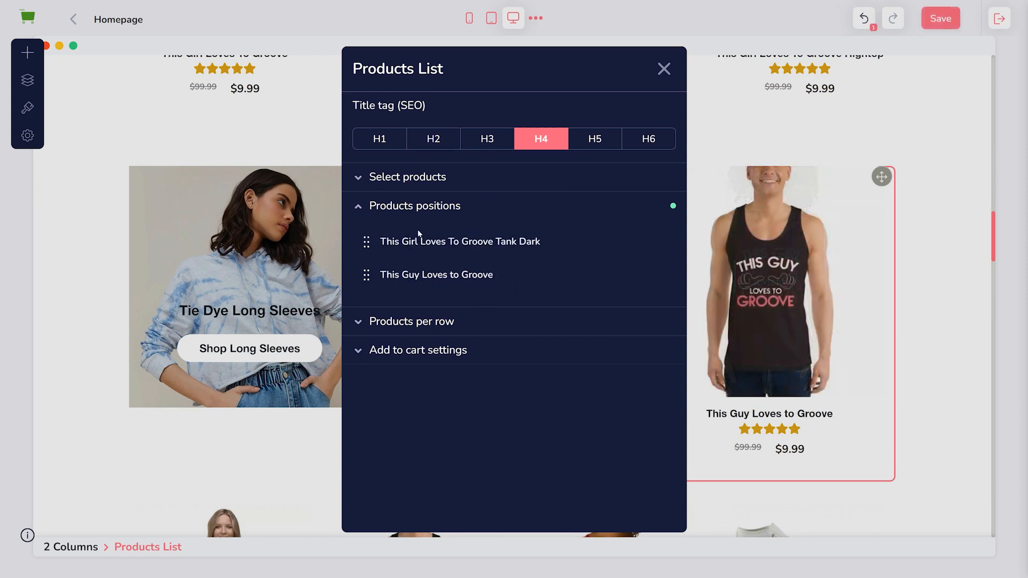
pyautogui.click(662, 68)
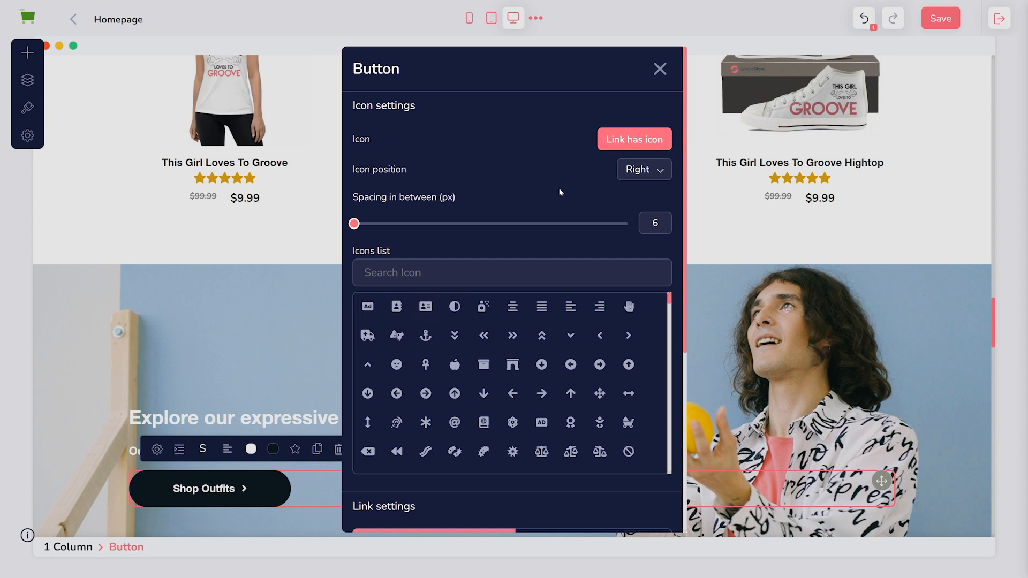
# Step: Add a small icon after the Shop Outfits button label and close its settings
pyautogui.click(511, 167)
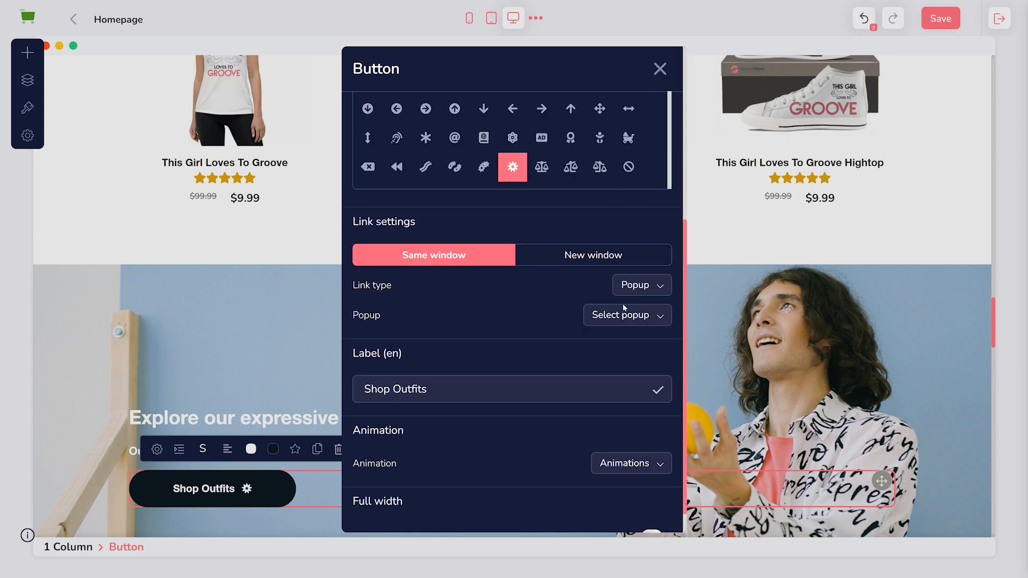
pyautogui.moveTo(653, 85)
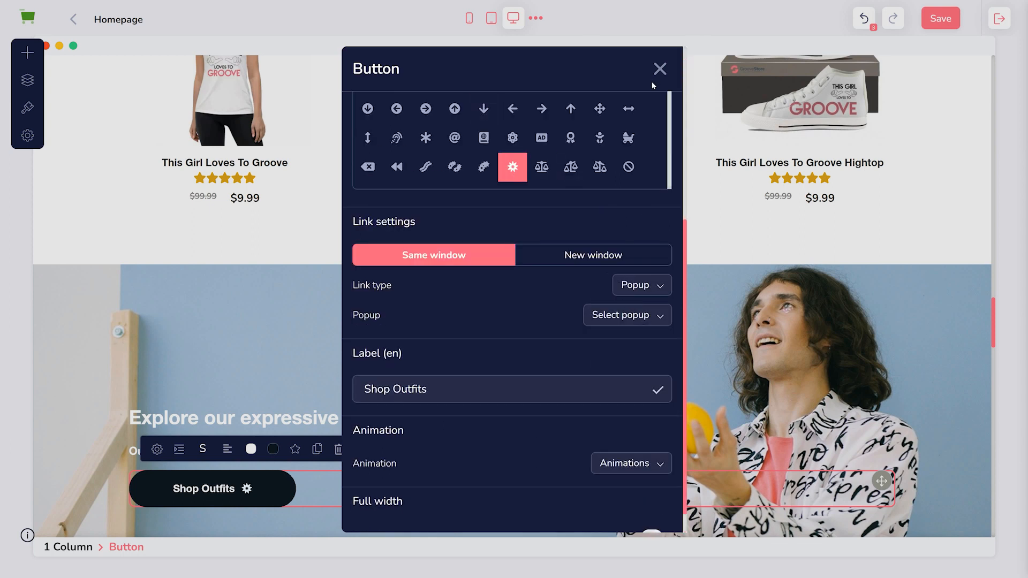
pyautogui.click(660, 68)
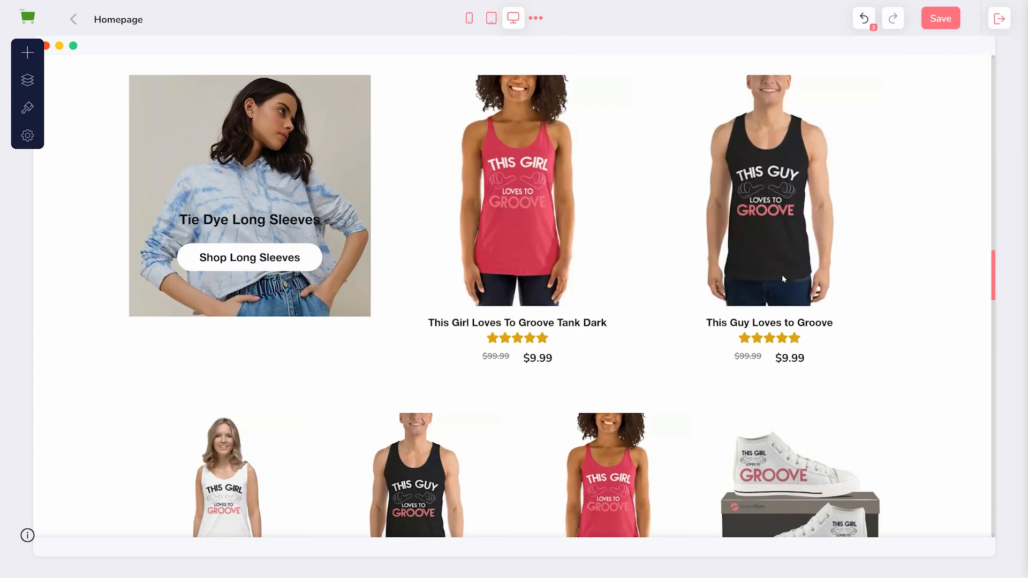